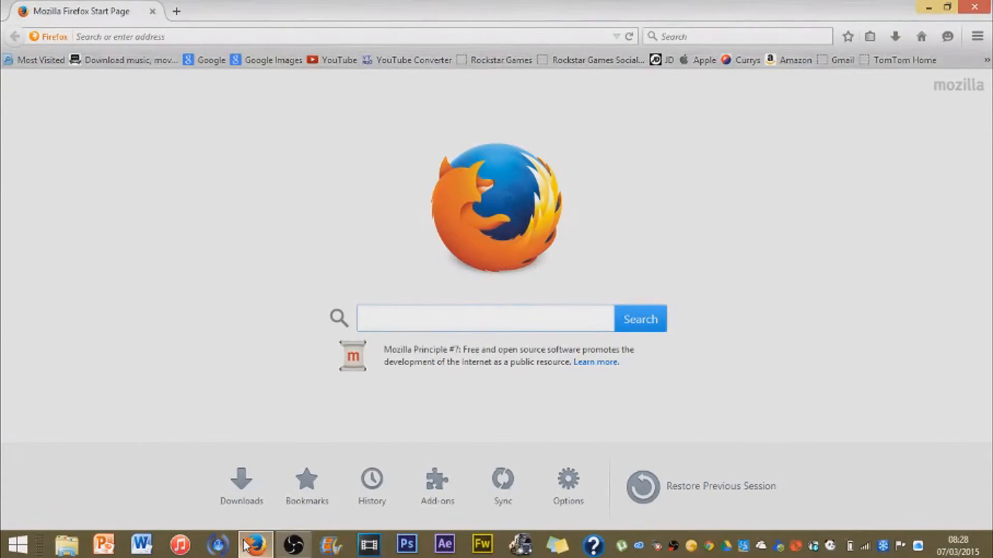
- Reach the Add-ons Manager's Get Add-ons page from the Firefox main menu
{"action": "left_click", "coordinate": [483, 319]}
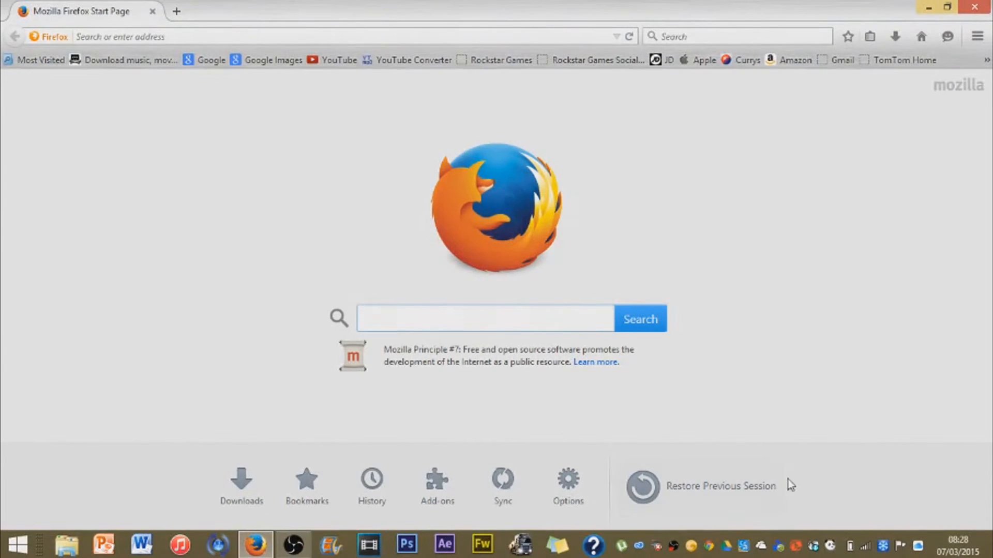
{"action": "left_click", "coordinate": [955, 544]}
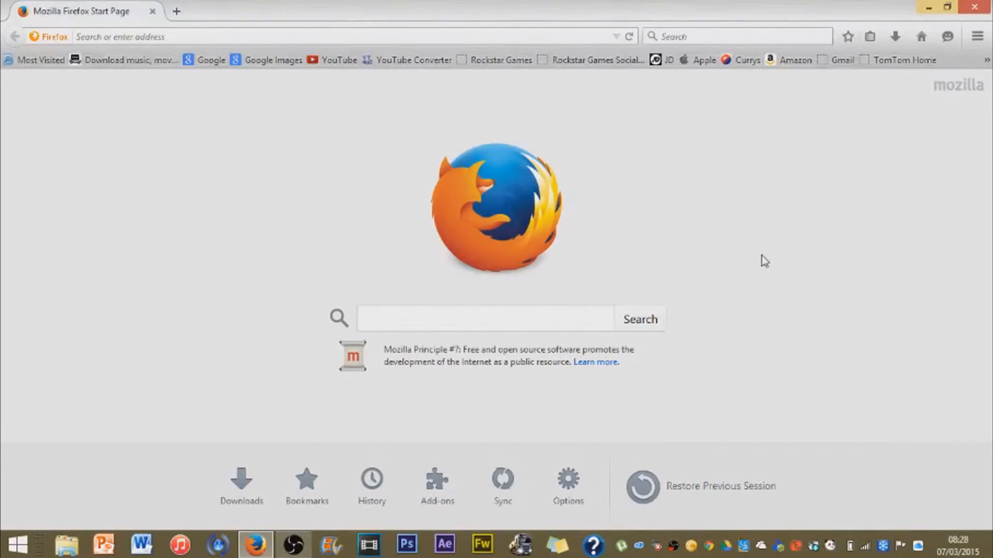
{"action": "mouse_move", "coordinate": [635, 210]}
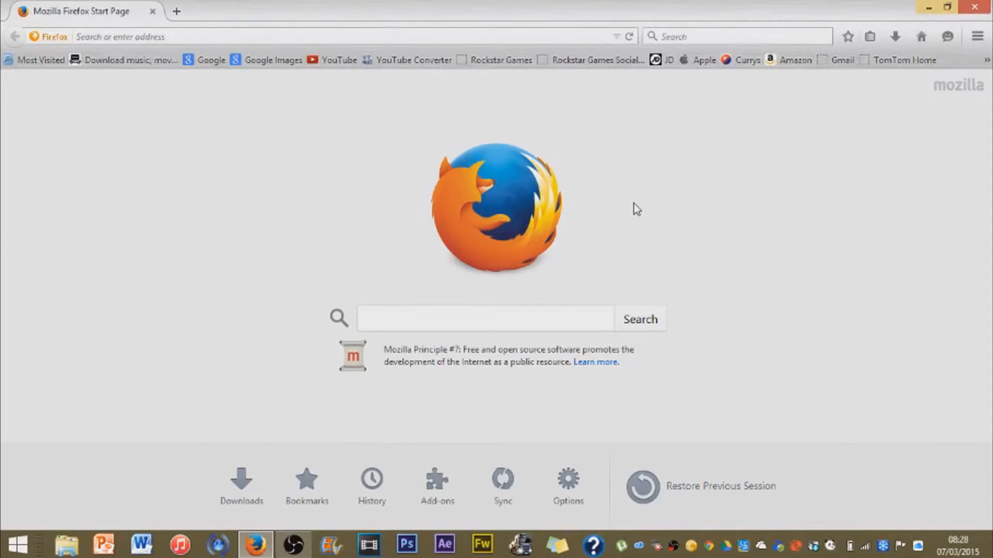
{"action": "mouse_move", "coordinate": [676, 182]}
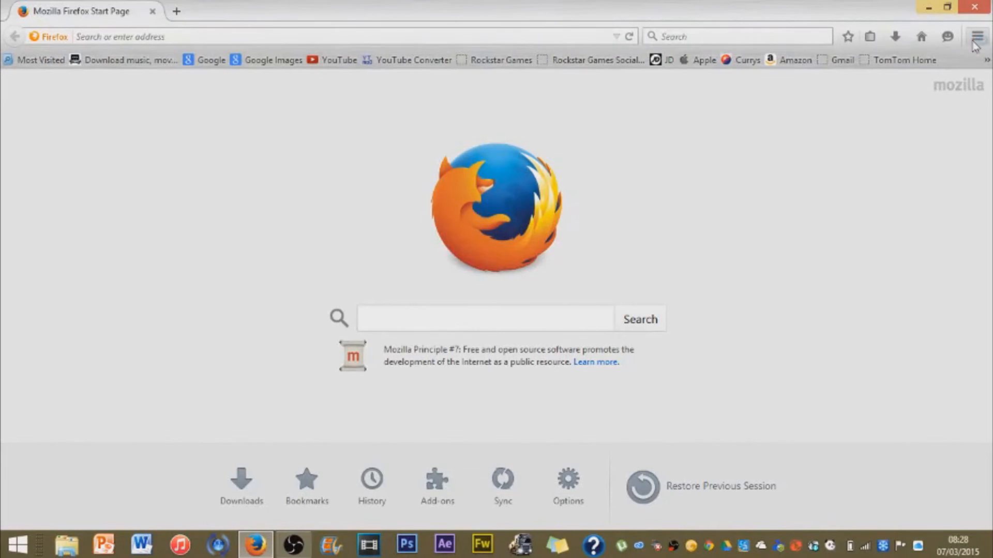
{"action": "left_click", "coordinate": [978, 36]}
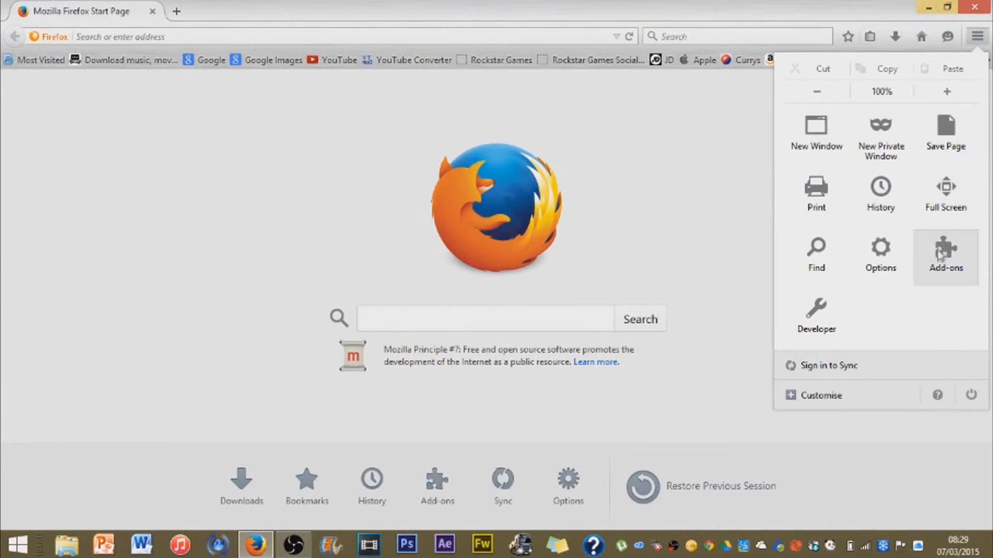
{"action": "left_click", "coordinate": [944, 256]}
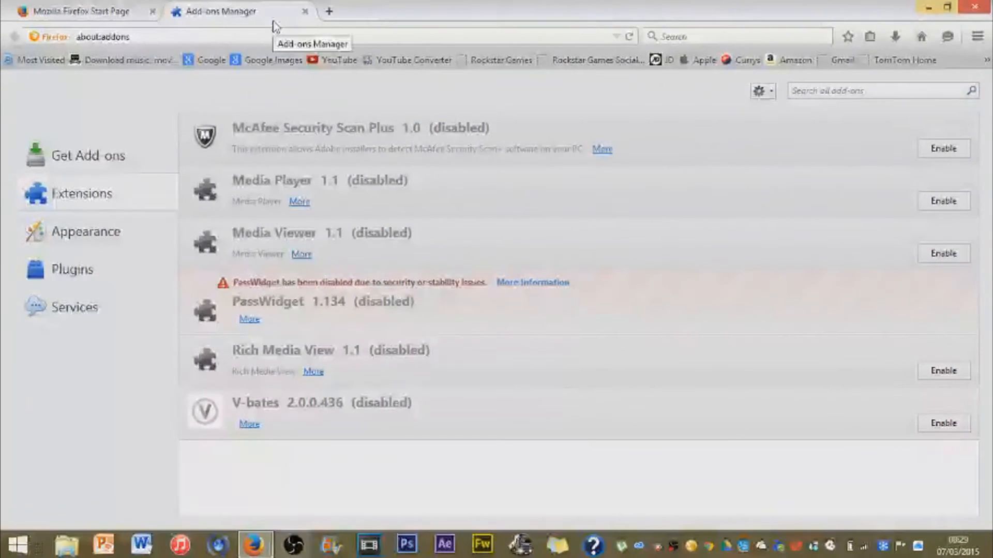
{"action": "left_click", "coordinate": [86, 155]}
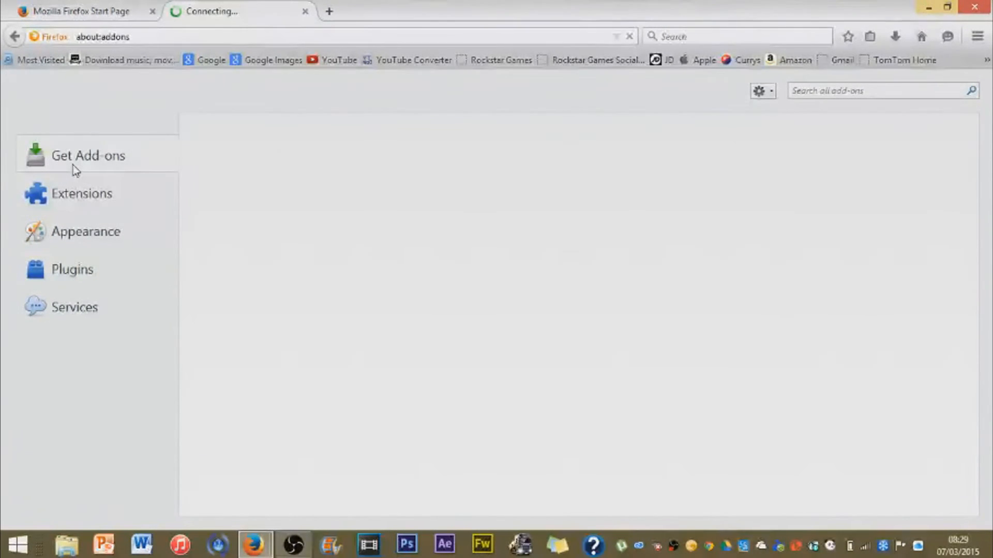
{"action": "left_click", "coordinate": [87, 155]}
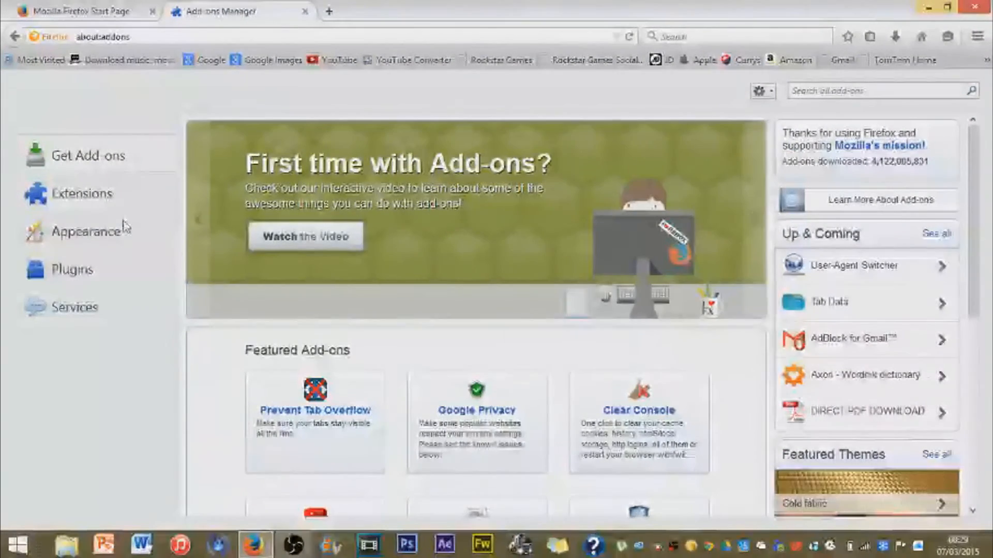
- Show installed Extensions and toggle McAfee Security Scan Plus, leaving it disabled
{"action": "left_click", "coordinate": [80, 193]}
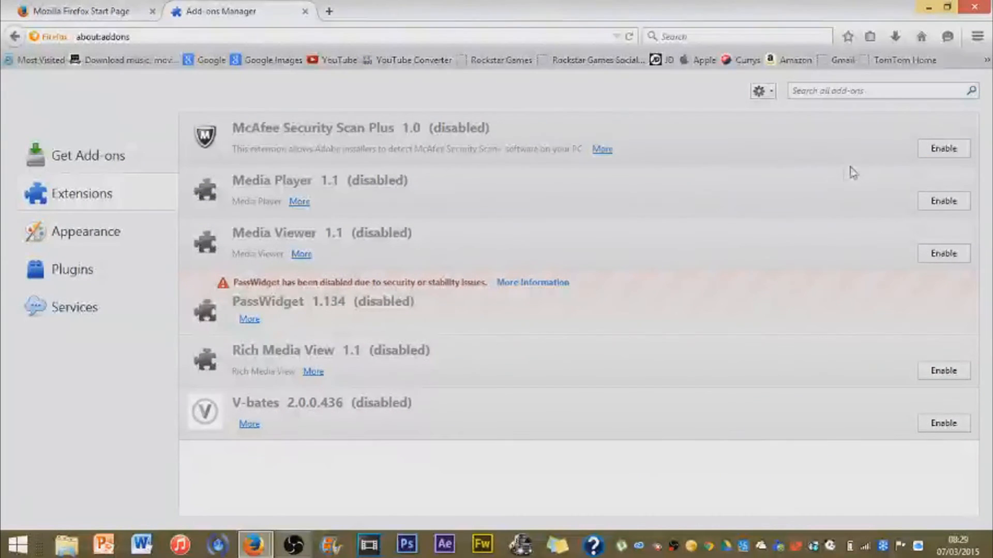
{"action": "left_click", "coordinate": [943, 148]}
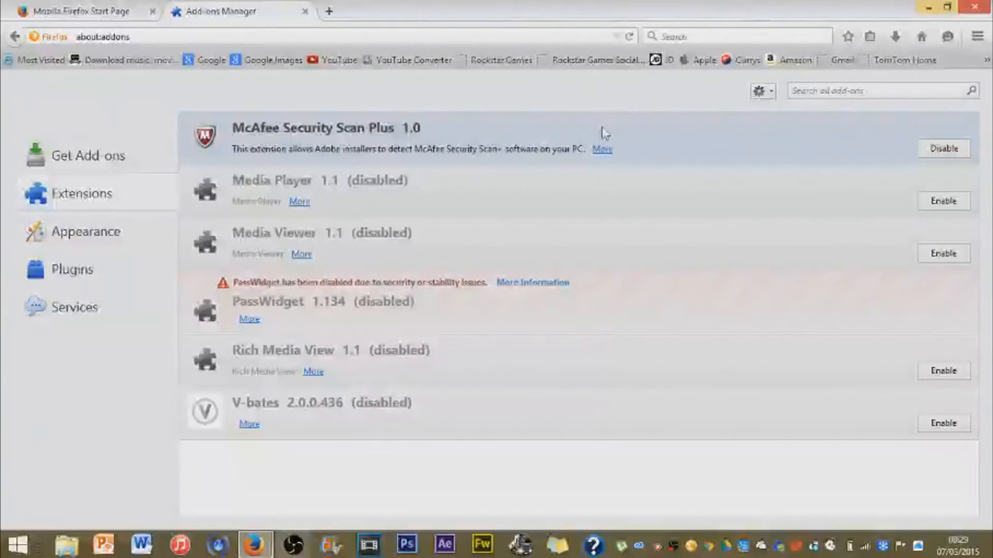
{"action": "mouse_move", "coordinate": [322, 202]}
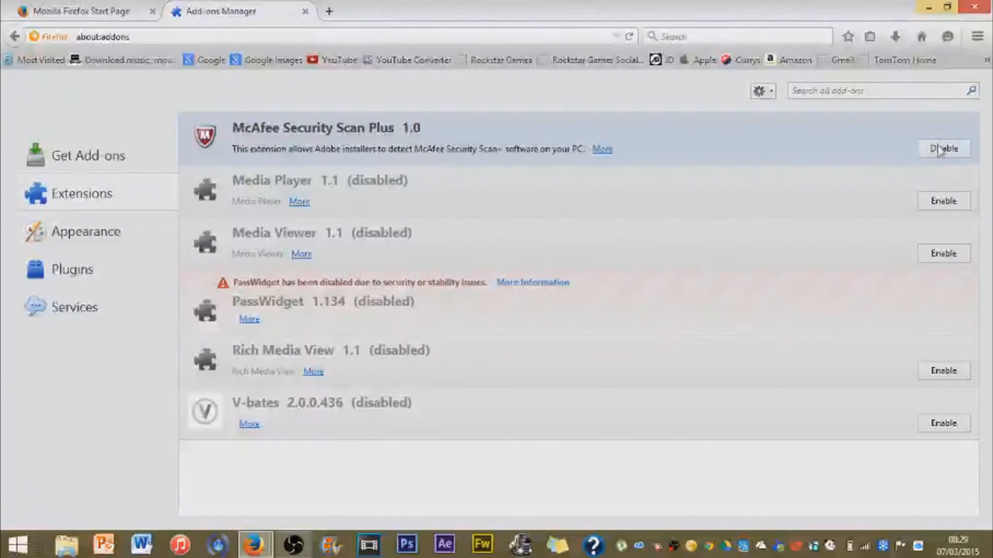
{"action": "left_click", "coordinate": [943, 148]}
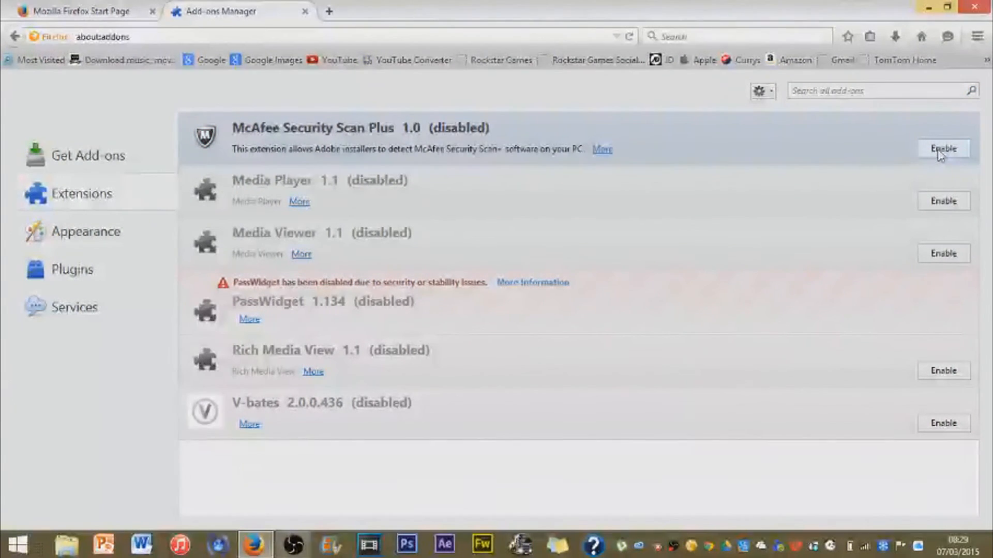